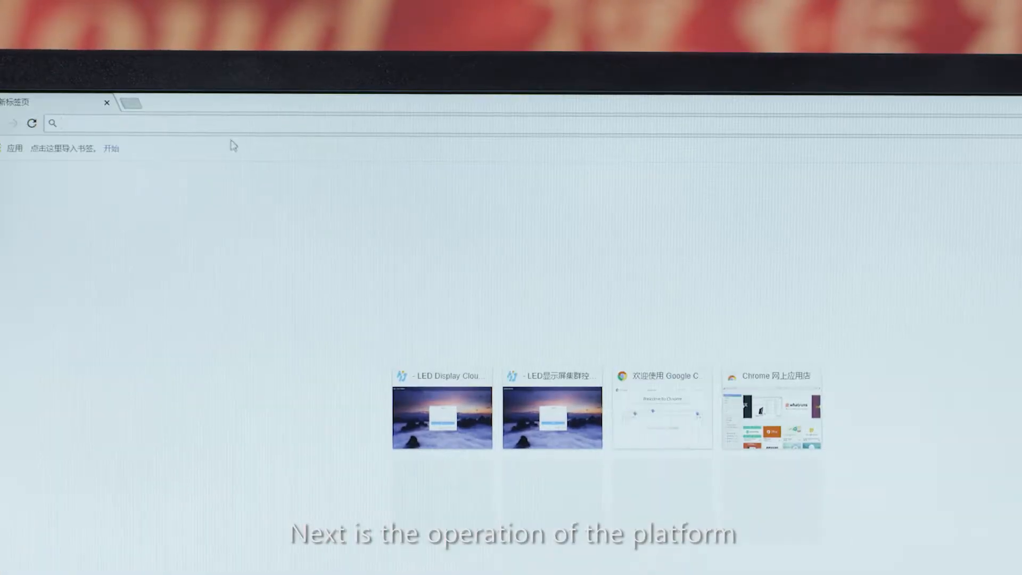
type("www.led-cloud.com")
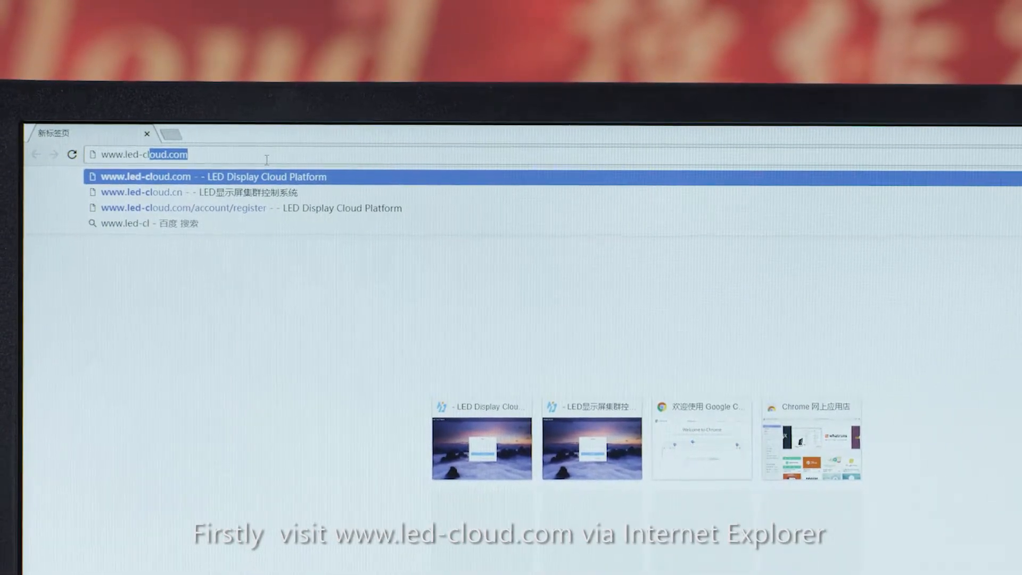
type("www.led-cloud.com")
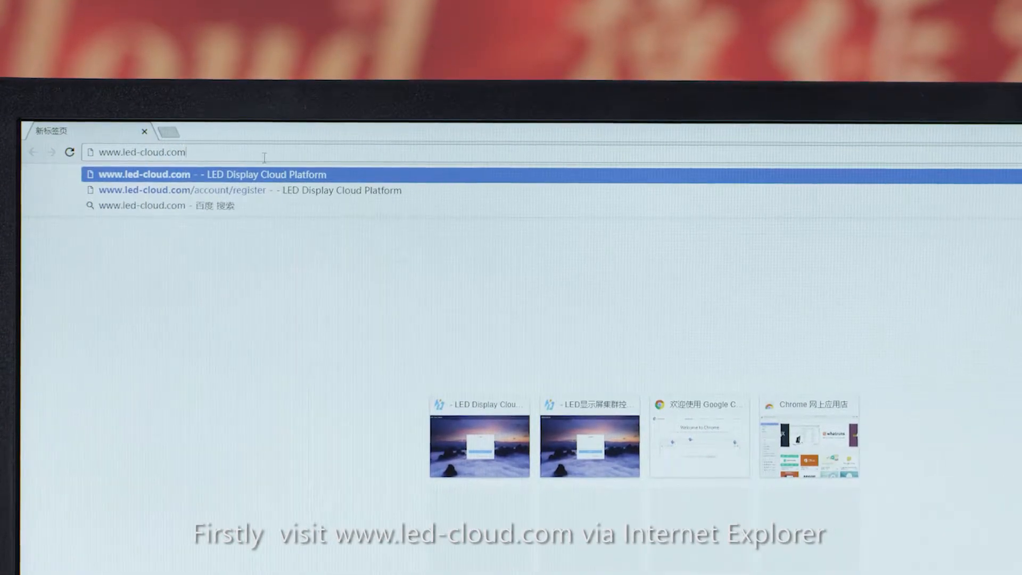
left_click(145, 174)
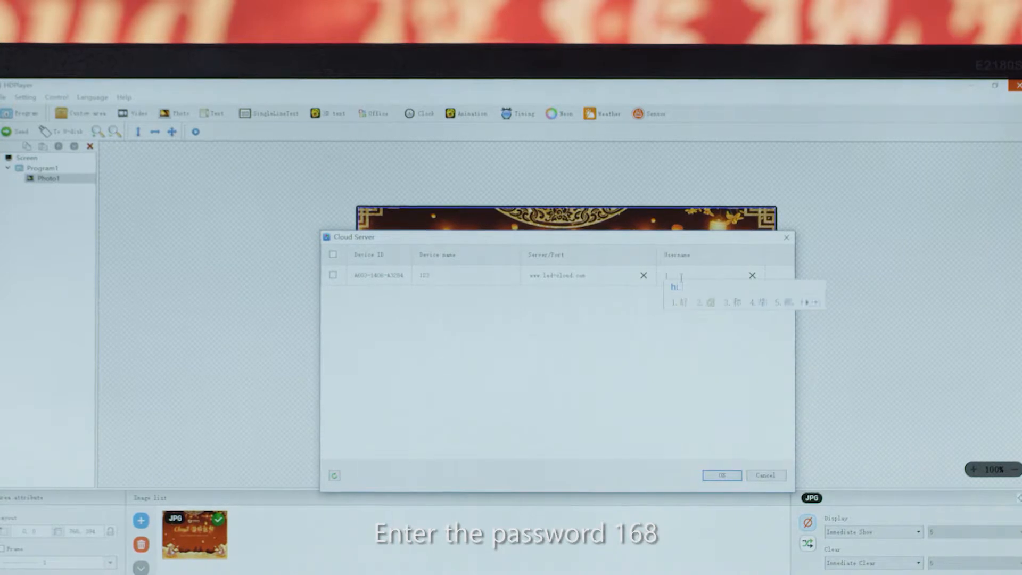
type("huidy")
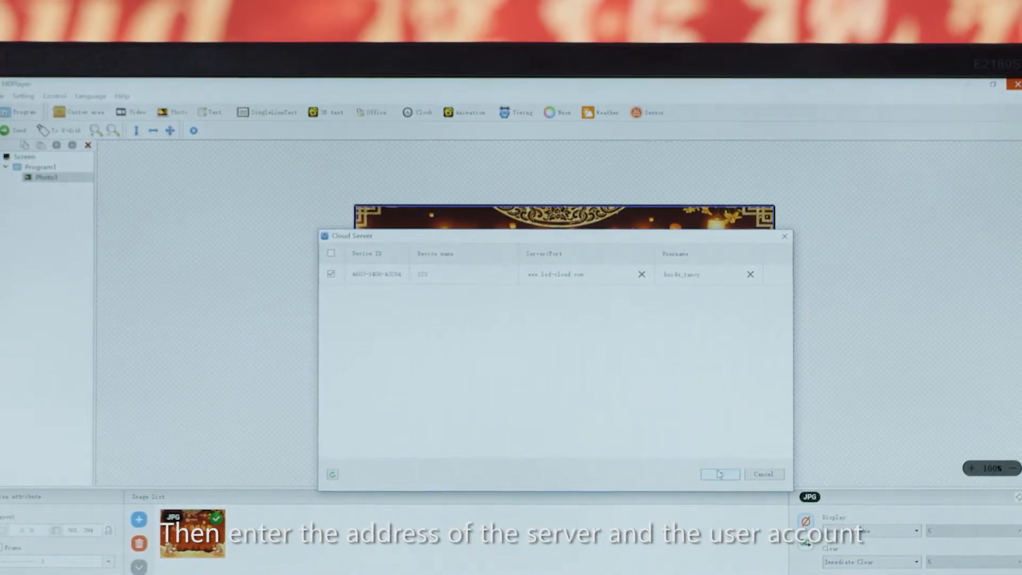
left_click(718, 474)
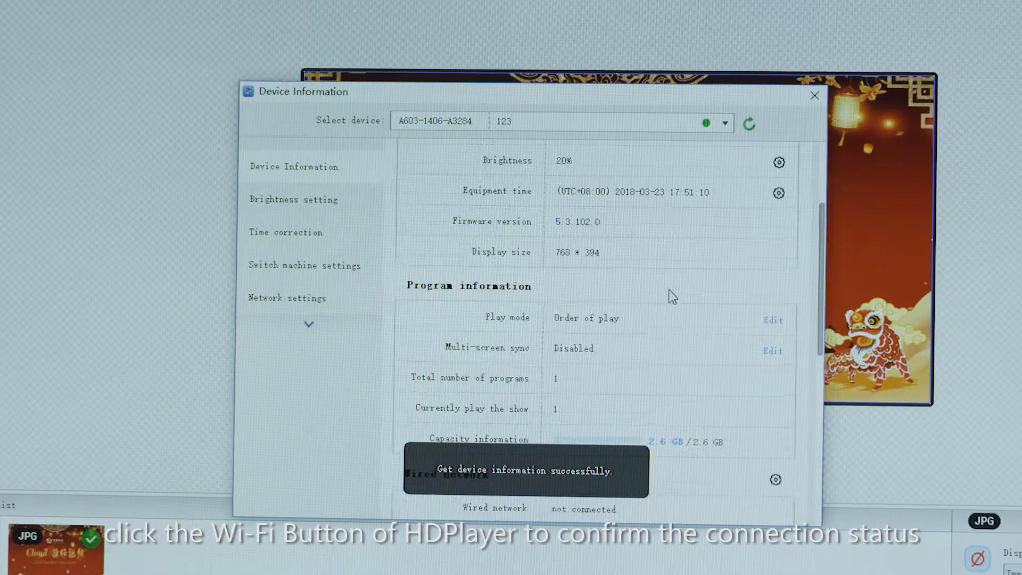
Show Device Information confirming controller 123 is online at 20% brightness
left_click(282, 331)
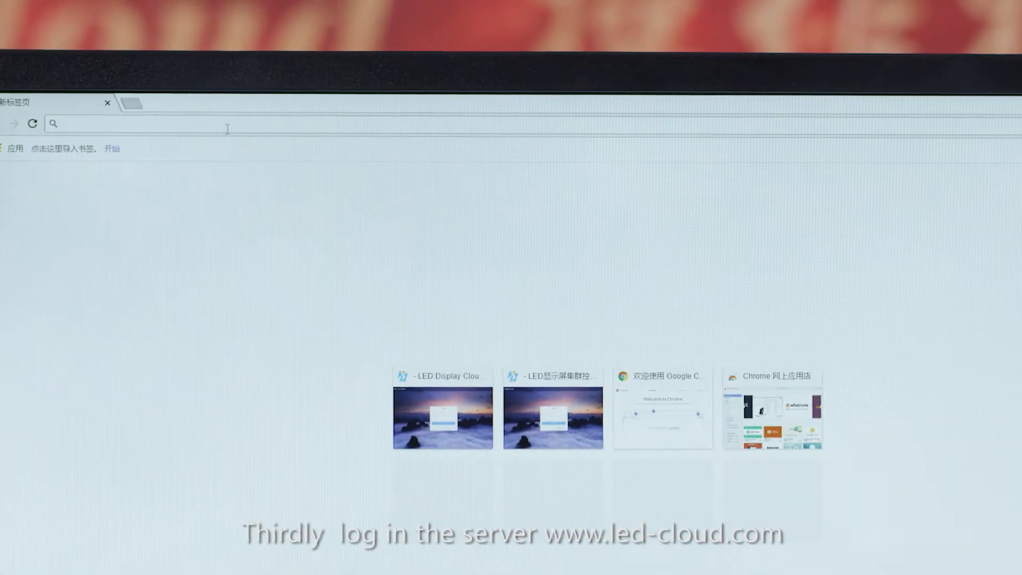
type("www.led-cloud.com")
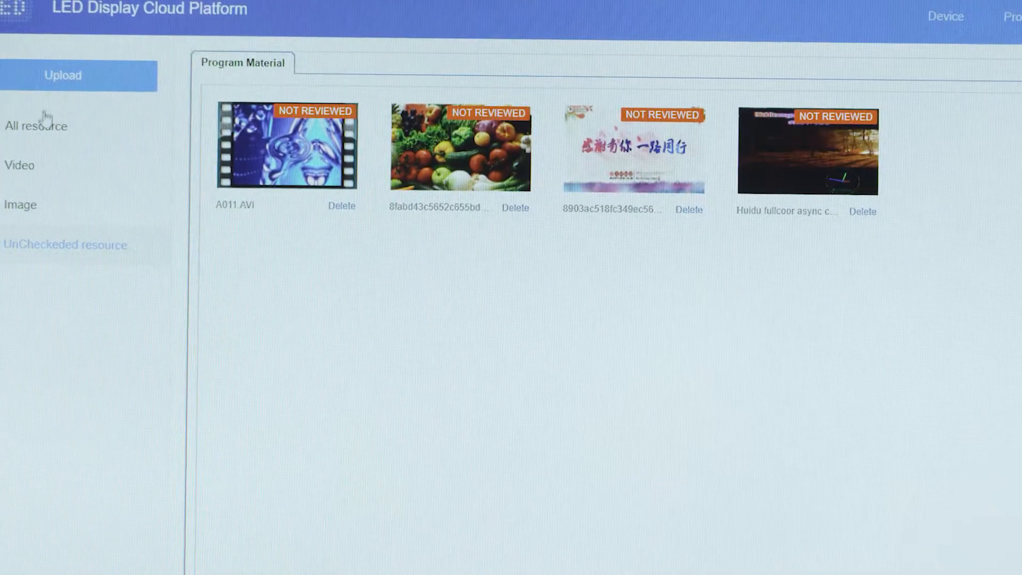
left_click(36, 126)
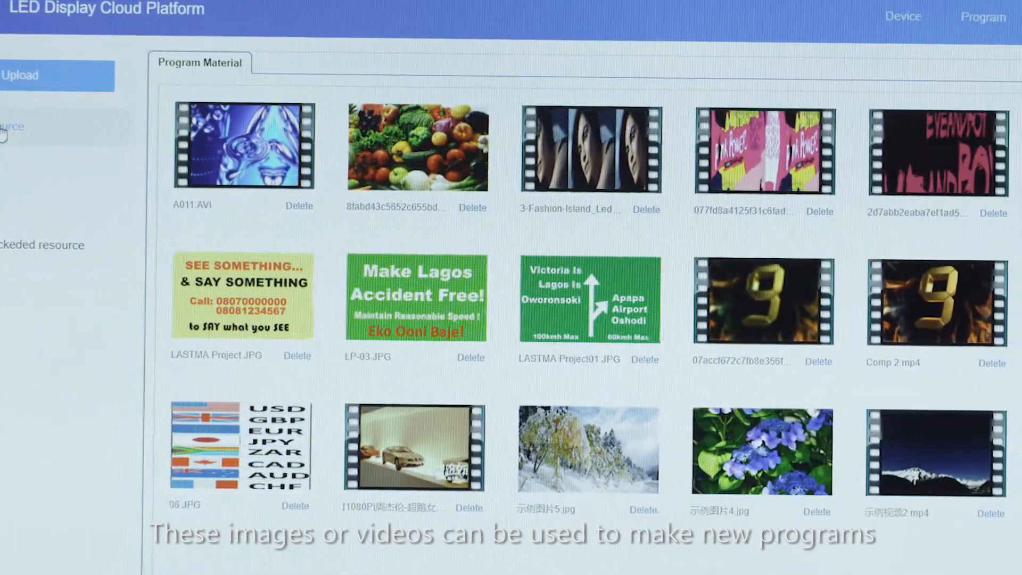
left_click(819, 125)
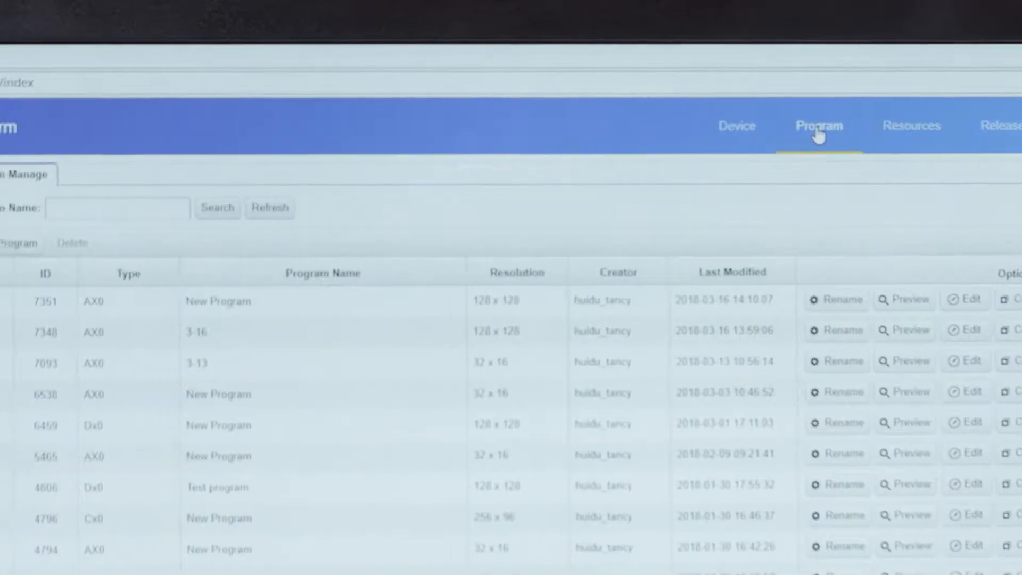
Start new program 3-23 for device 123 with video, image and third areas
left_click(19, 242)
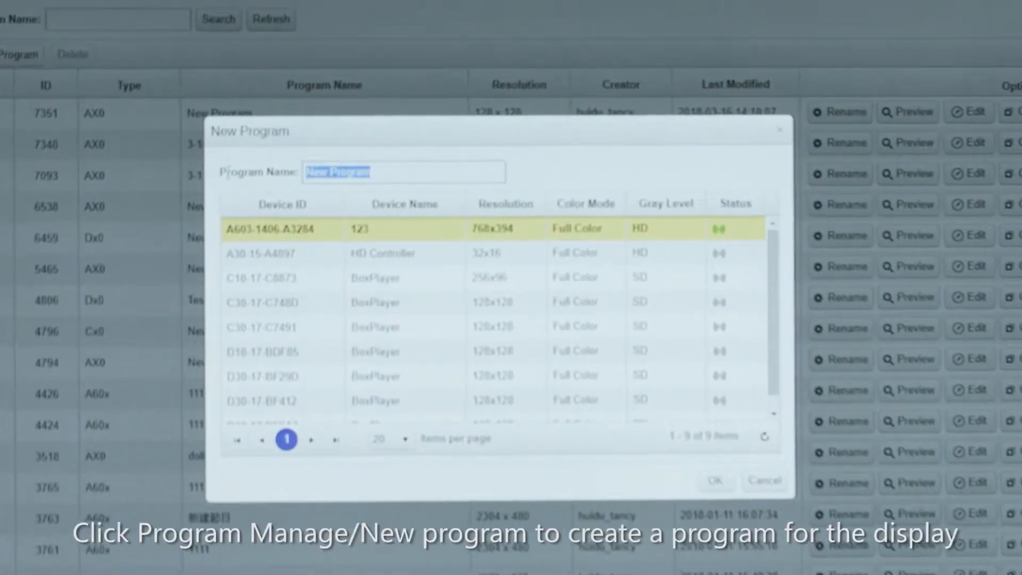
left_click(714, 480)
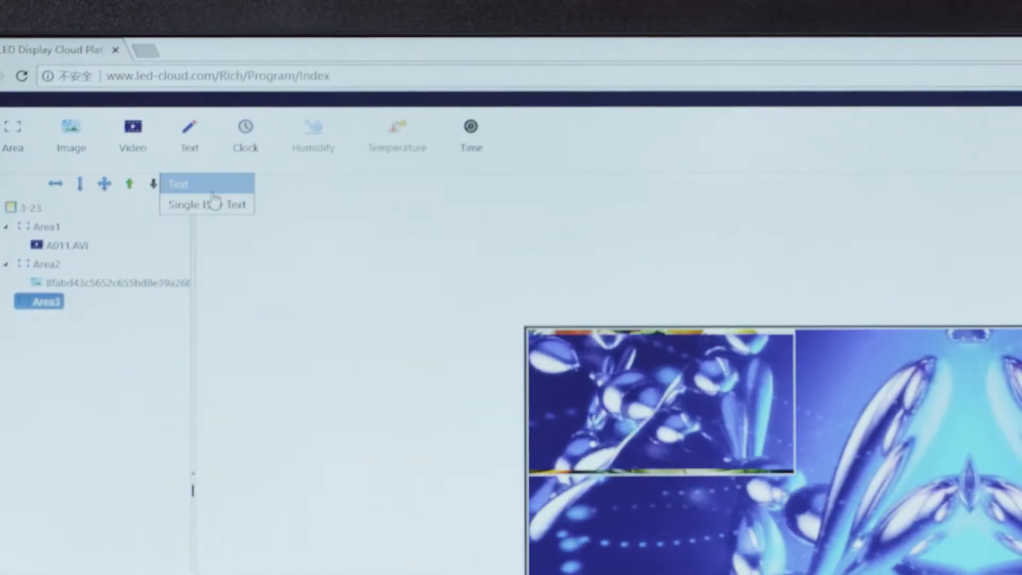
Add 'hello world' multi-line text to Area3, choose a font and save program 3-23
left_click(179, 184)
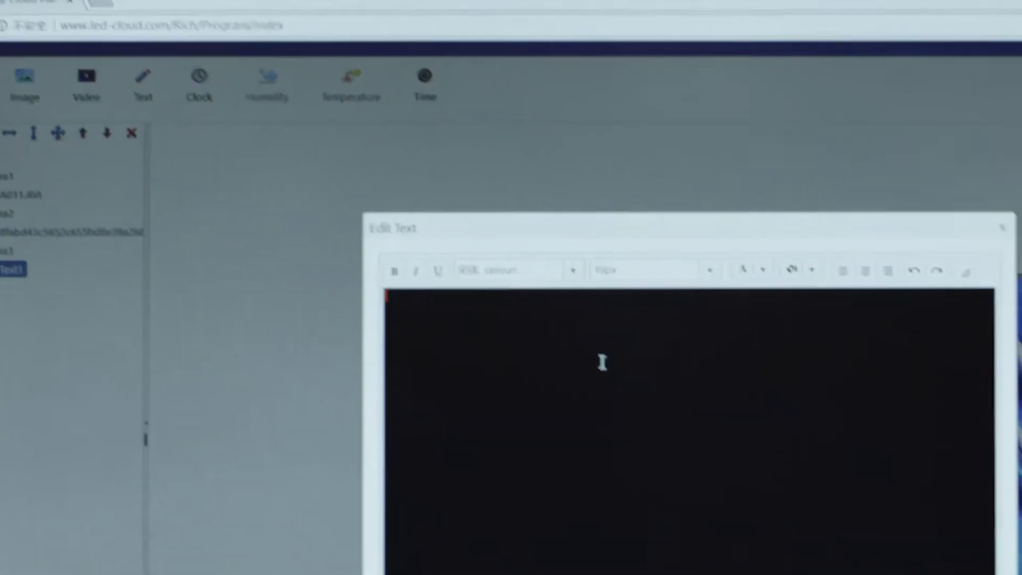
type("hello world")
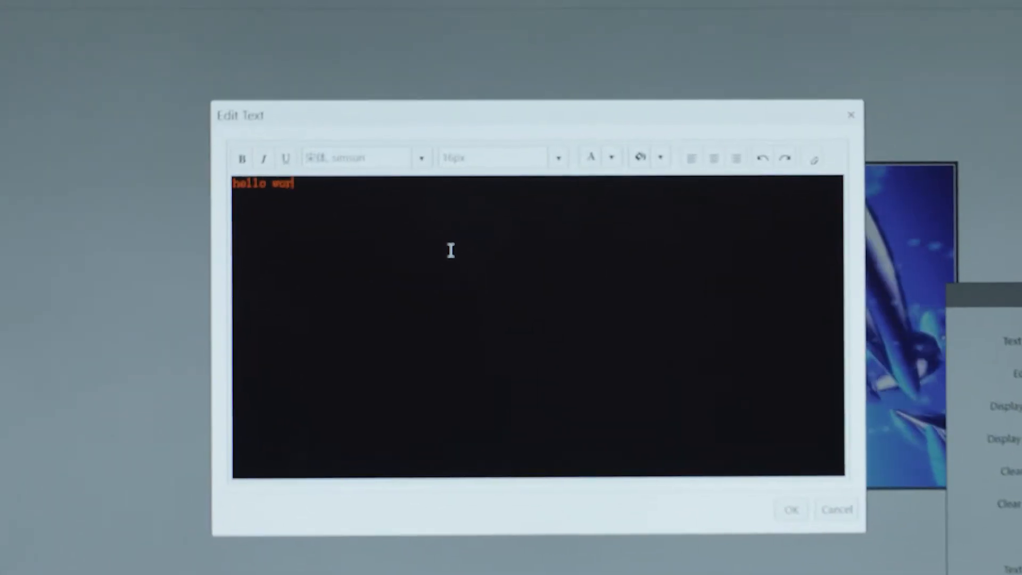
left_click(791, 509)
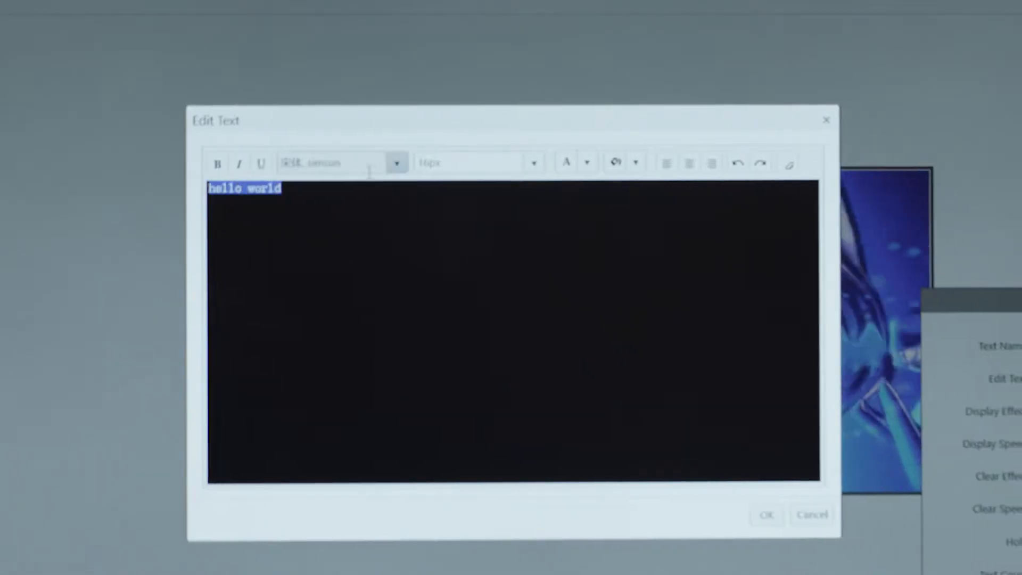
left_click(533, 163)
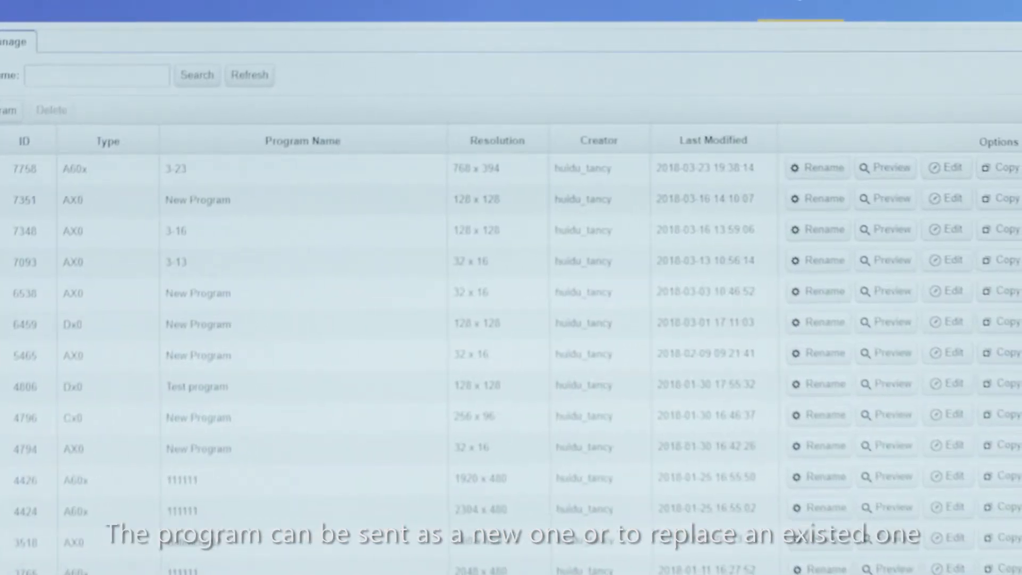
Release program 3-23 to device 123 as an update replacing Program1
left_click(954, 166)
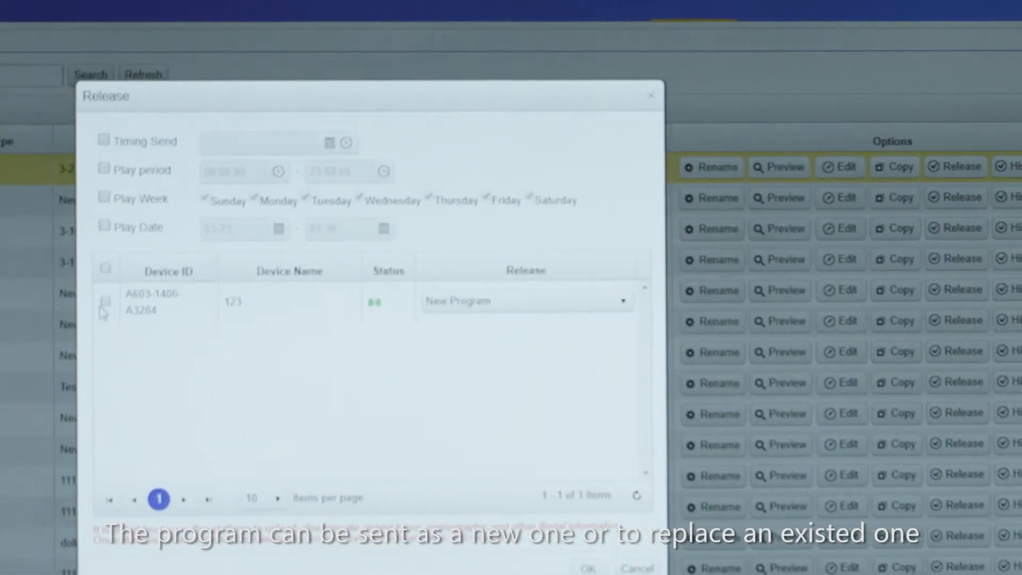
left_click(527, 300)
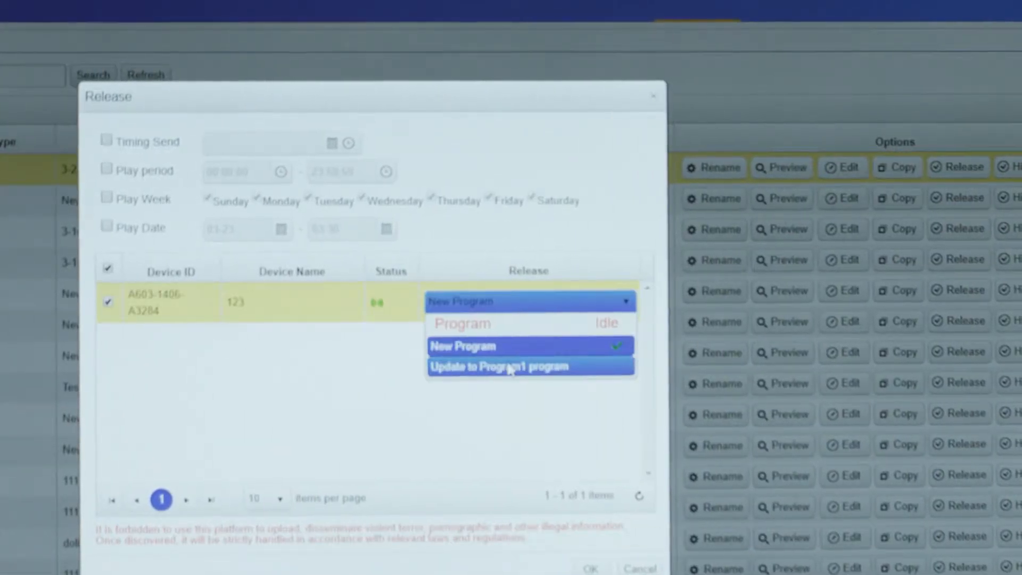
left_click(509, 365)
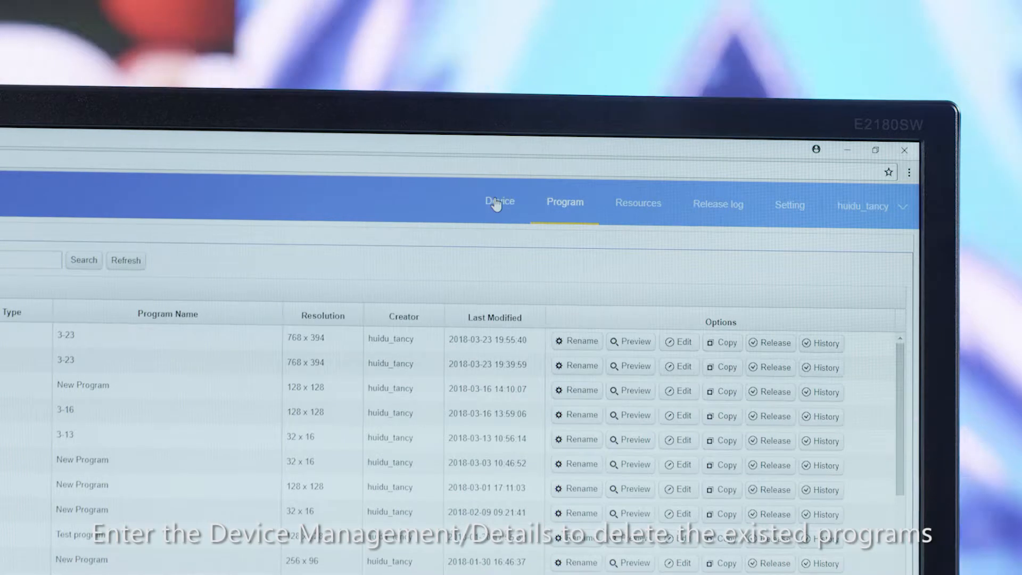
View the programs stored on device 123 from its Details dialog
left_click(499, 202)
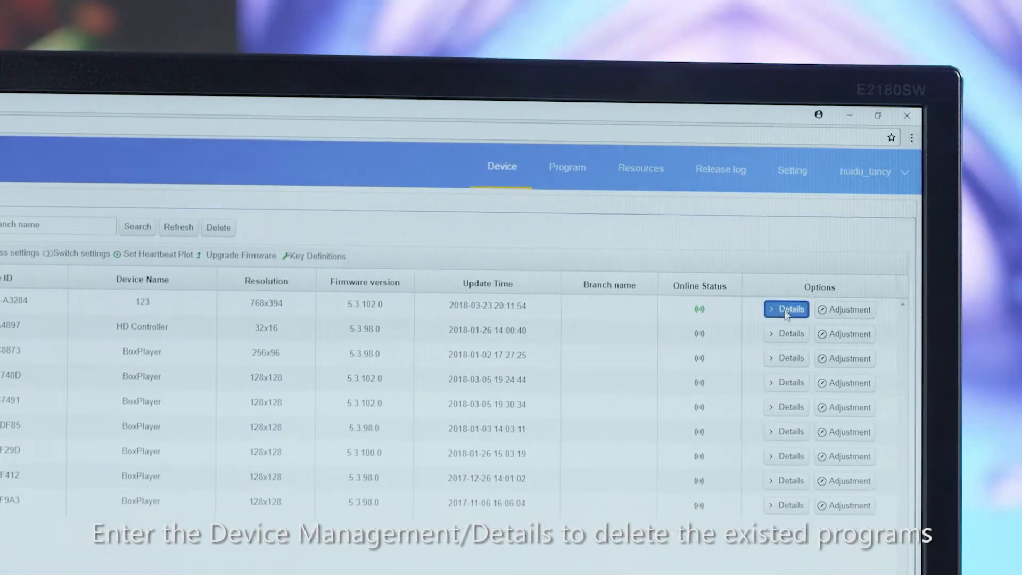
left_click(786, 309)
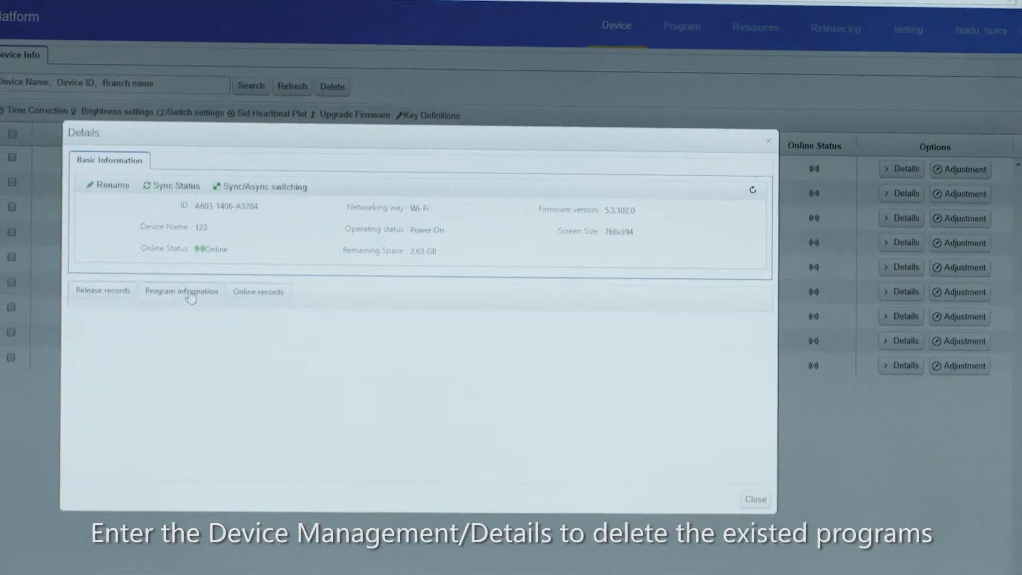
left_click(182, 292)
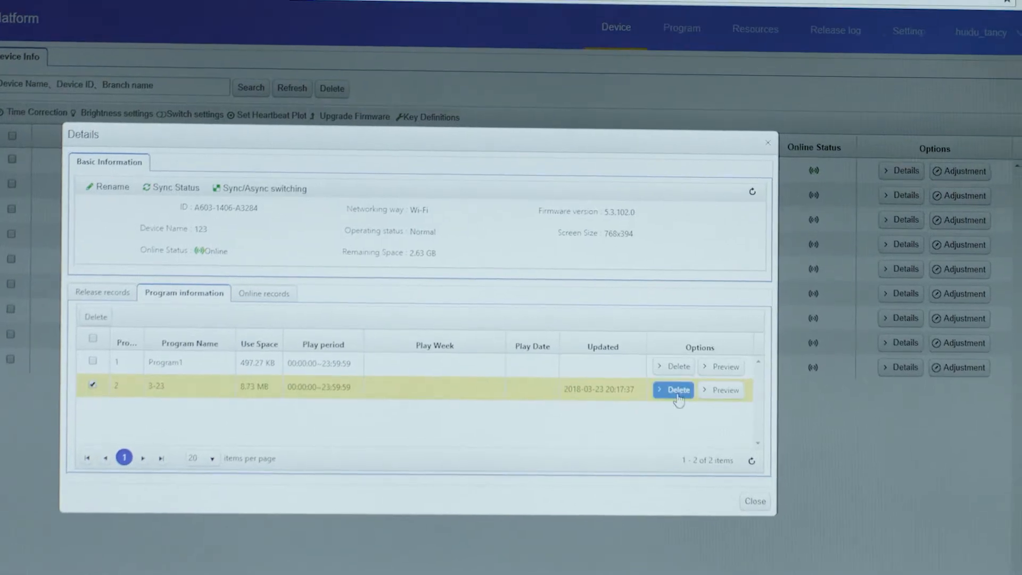
Delete program 3-23 from the controller and check the Delete Program release record
left_click(677, 390)
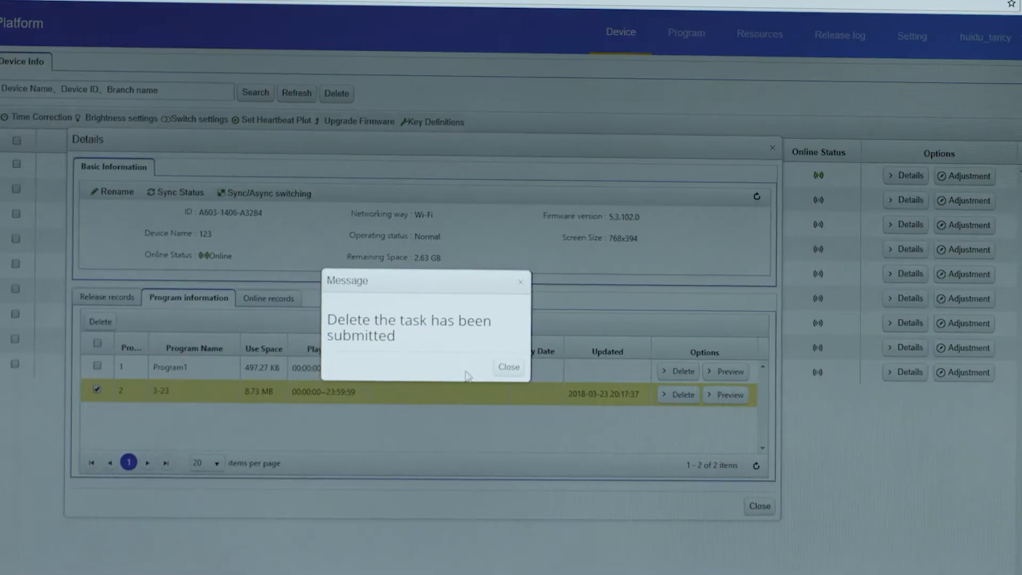
left_click(508, 366)
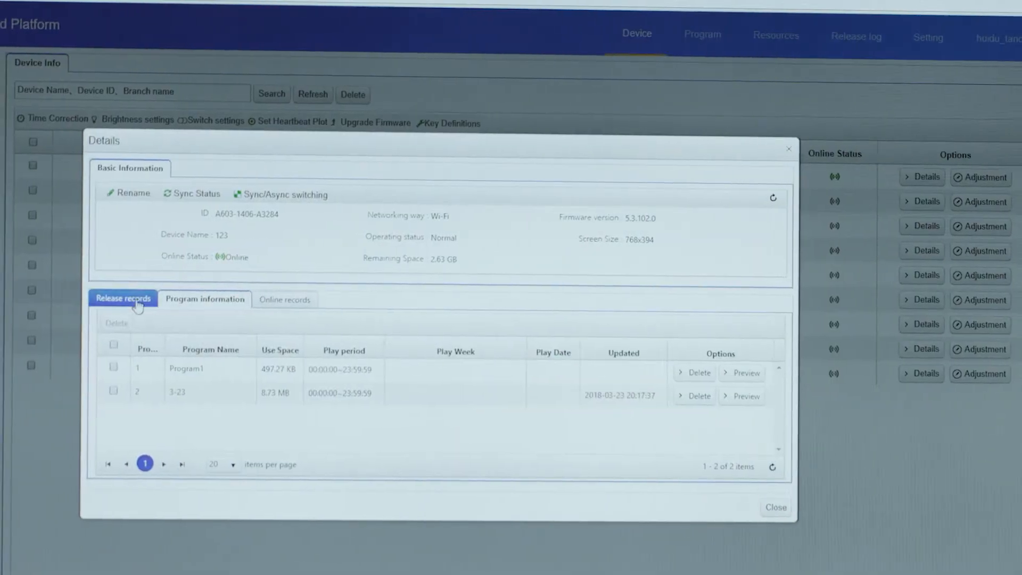
left_click(122, 298)
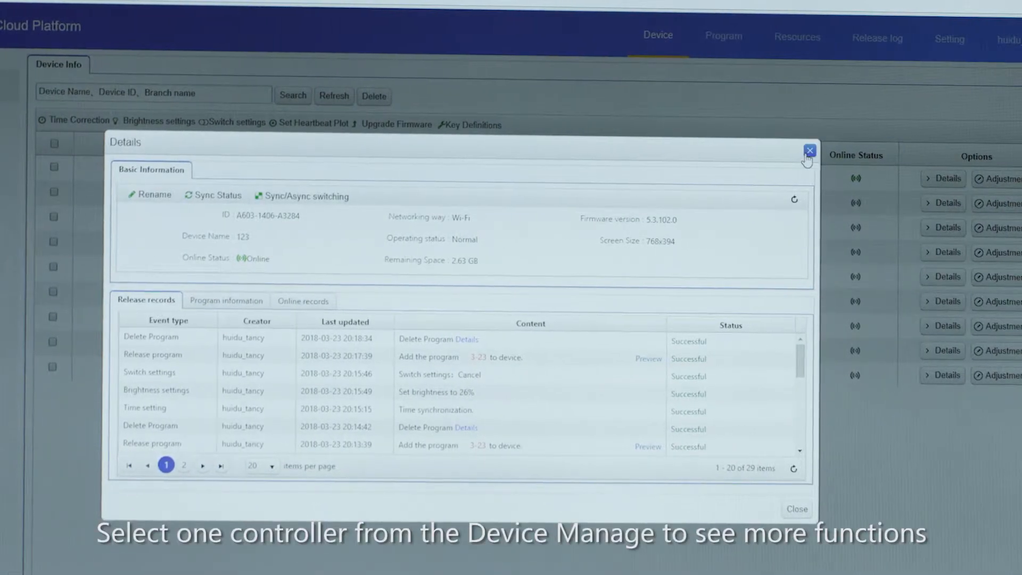
Submit a Time Correction task syncing controller 123's clock to the server
left_click(809, 150)
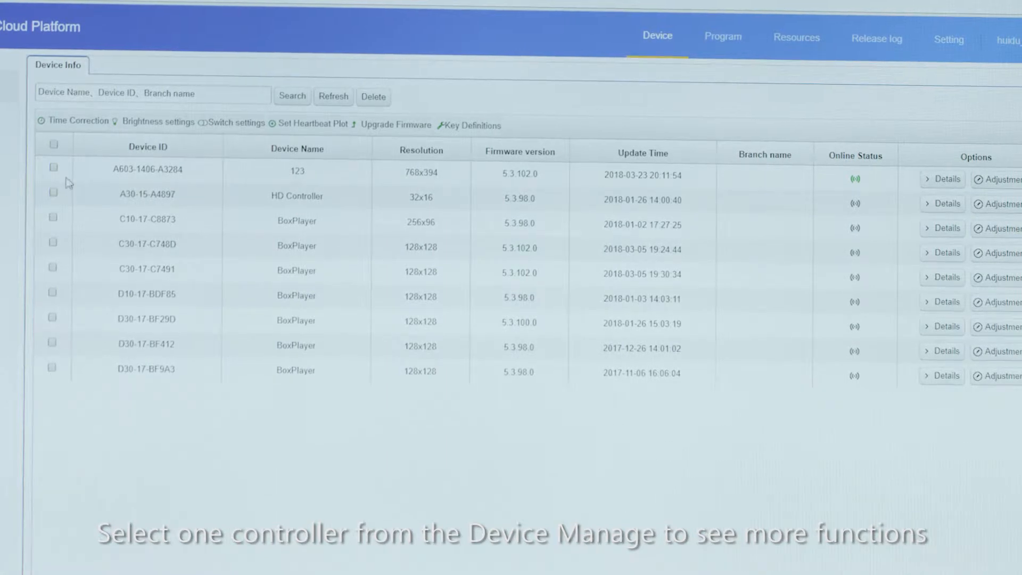
left_click(54, 169)
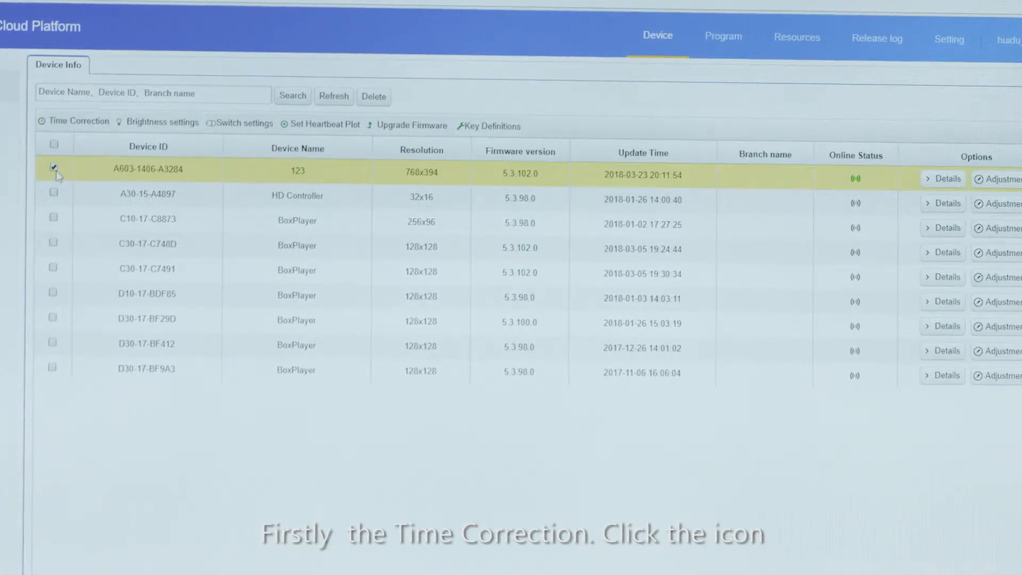
left_click(41, 122)
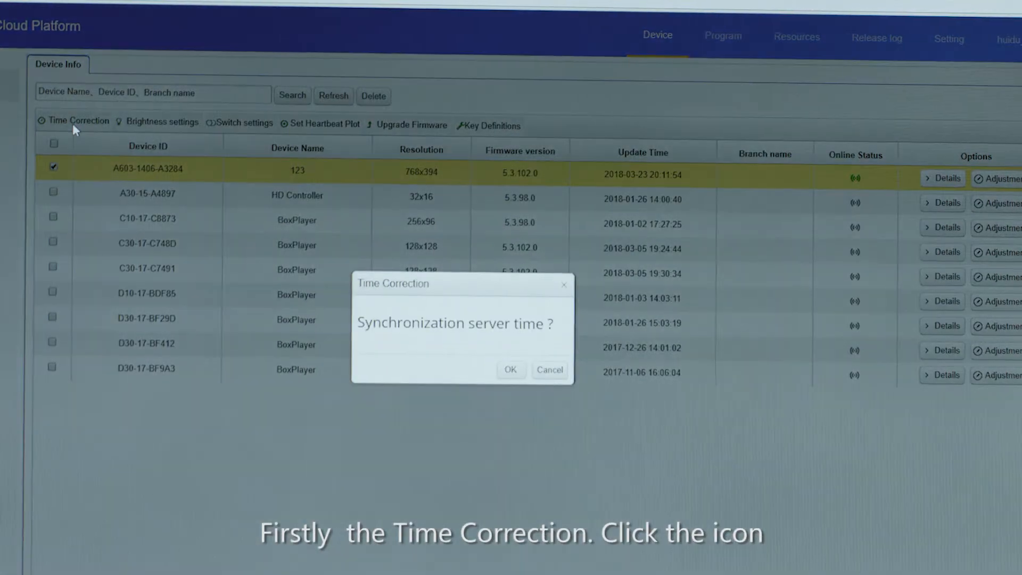
left_click(511, 370)
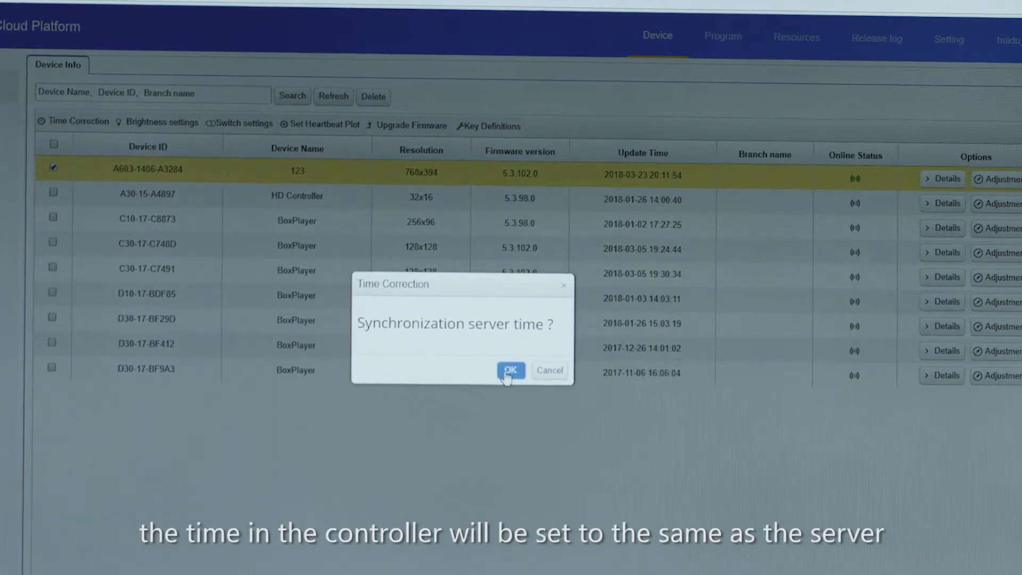
left_click(512, 370)
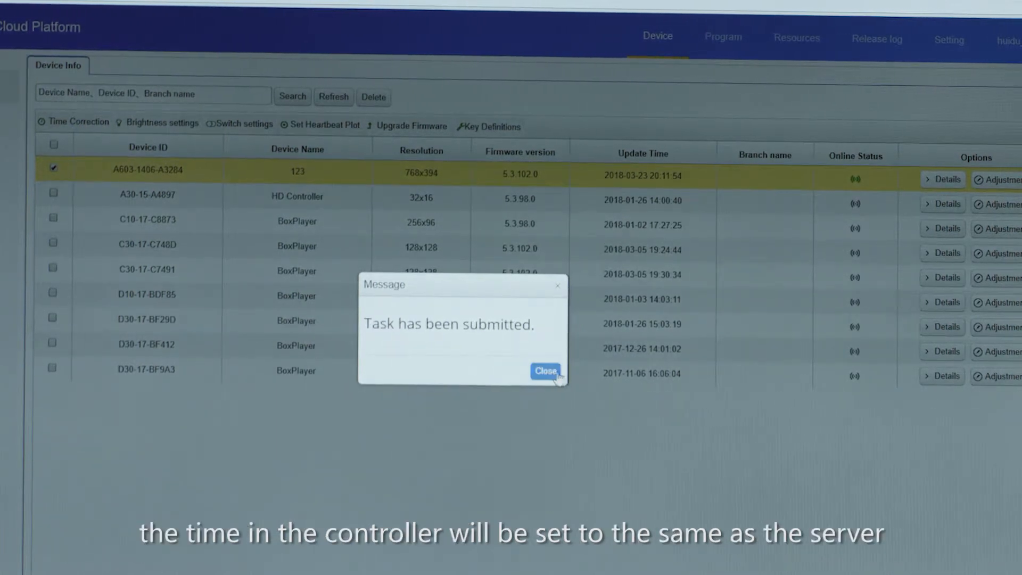
left_click(545, 371)
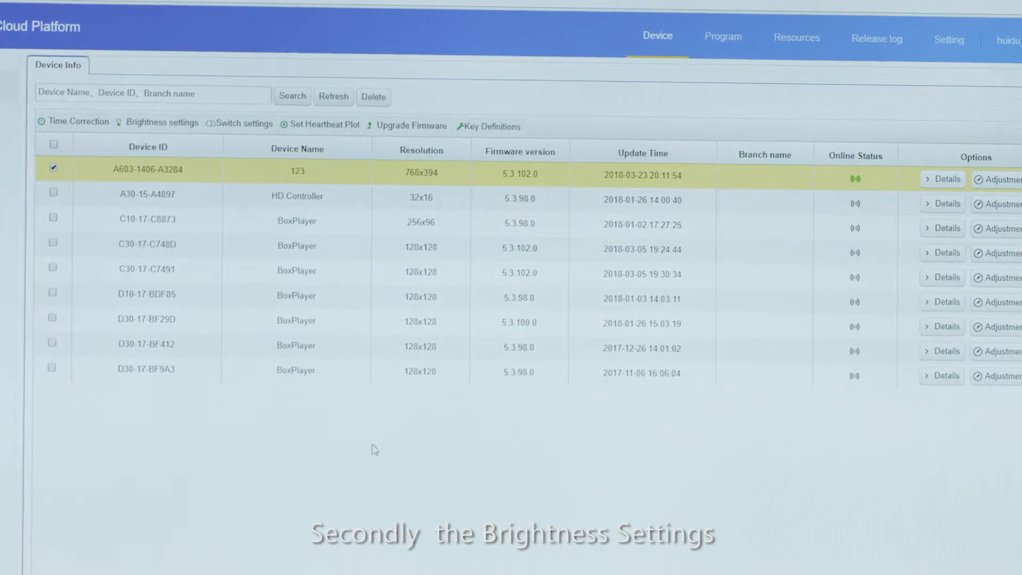
Review the brightness modes and submit default brightness 30 for controller 123
left_click(162, 124)
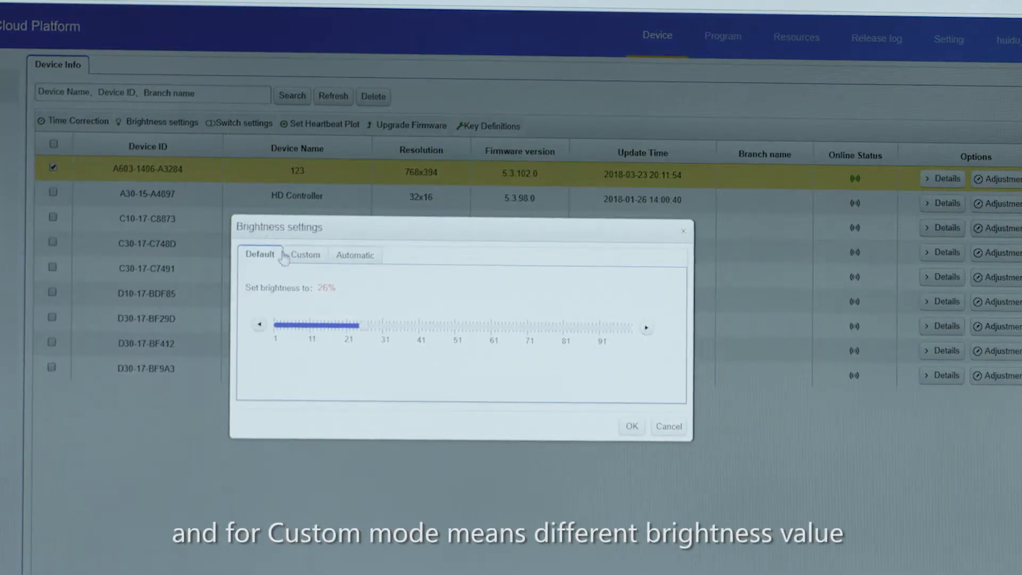
left_click(304, 255)
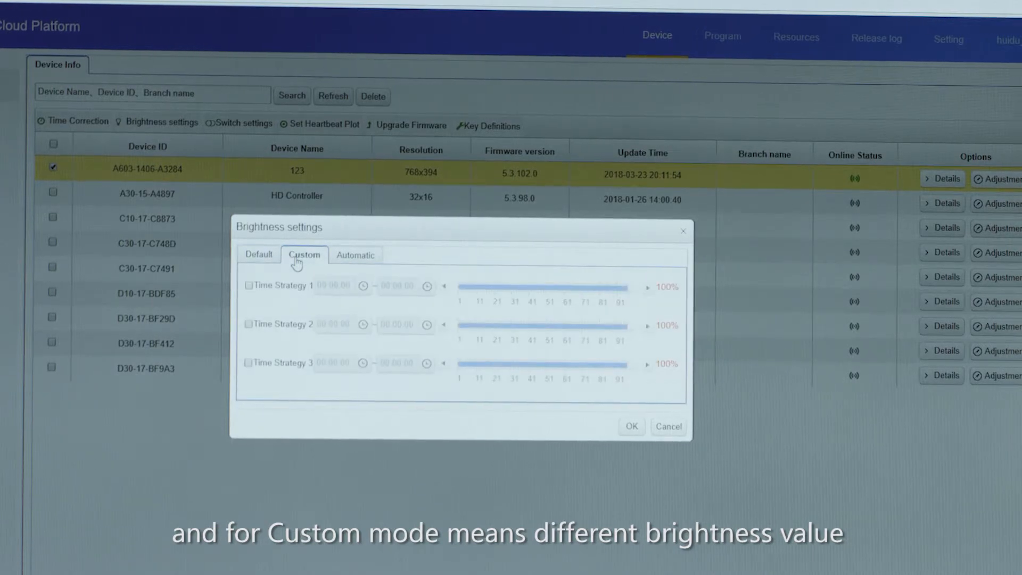
left_click(356, 255)
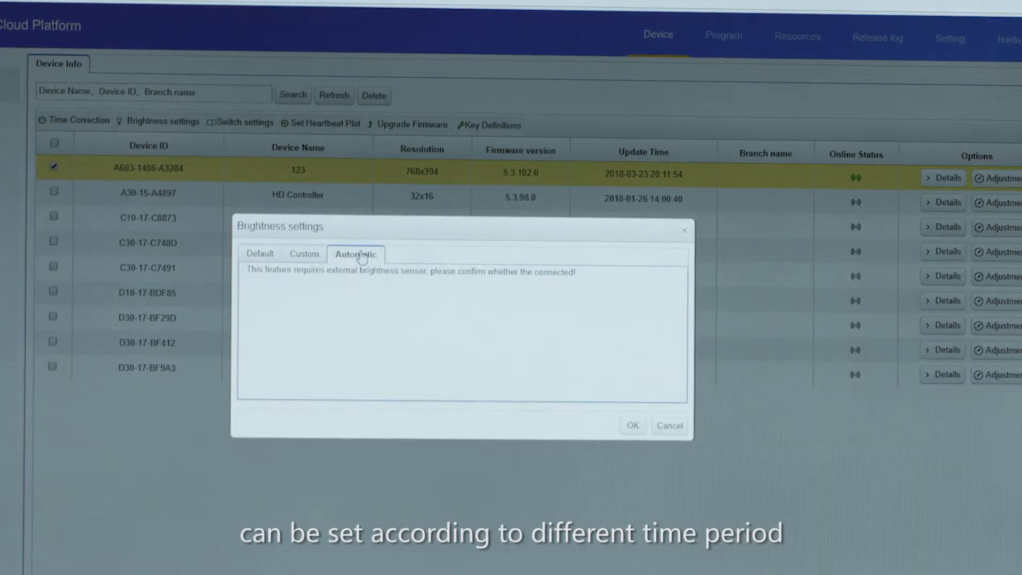
left_click(260, 254)
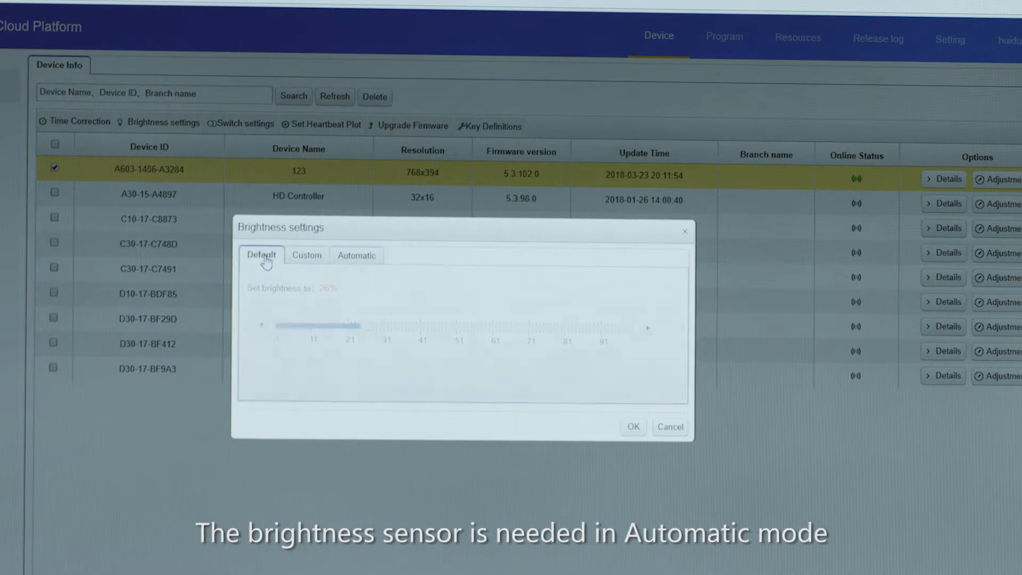
left_click_drag(345, 327, 385, 327)
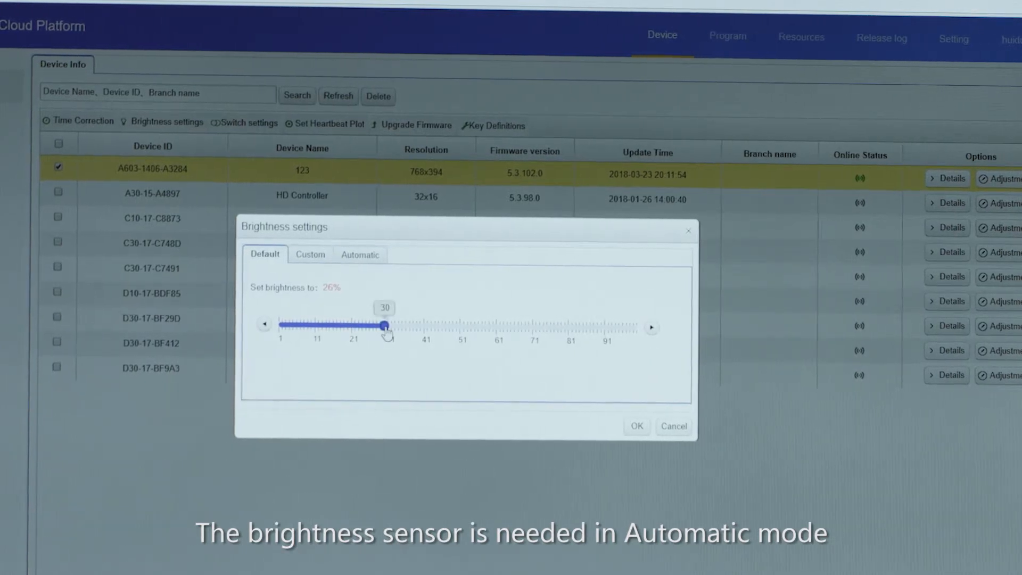
left_click(635, 426)
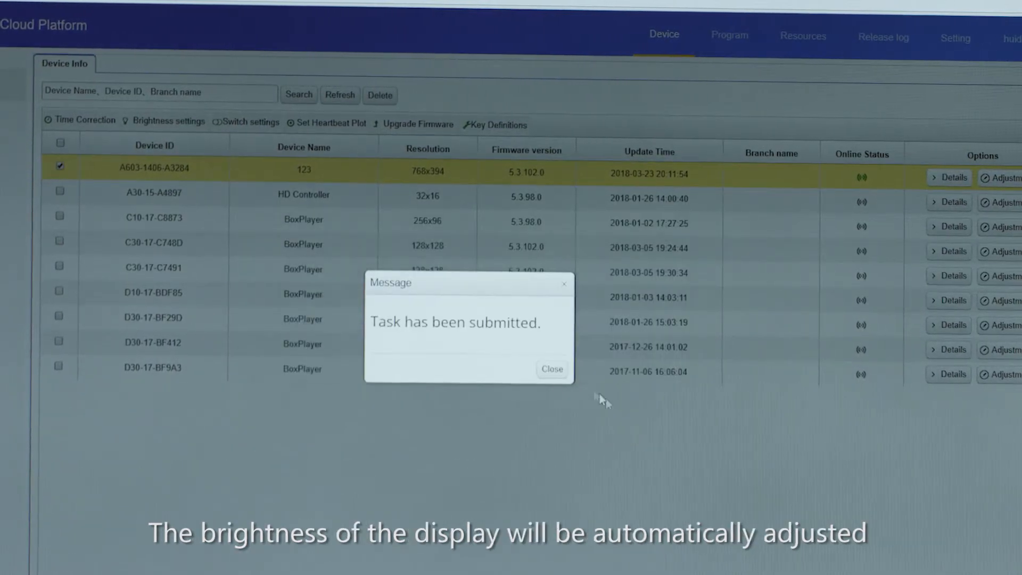
left_click(551, 369)
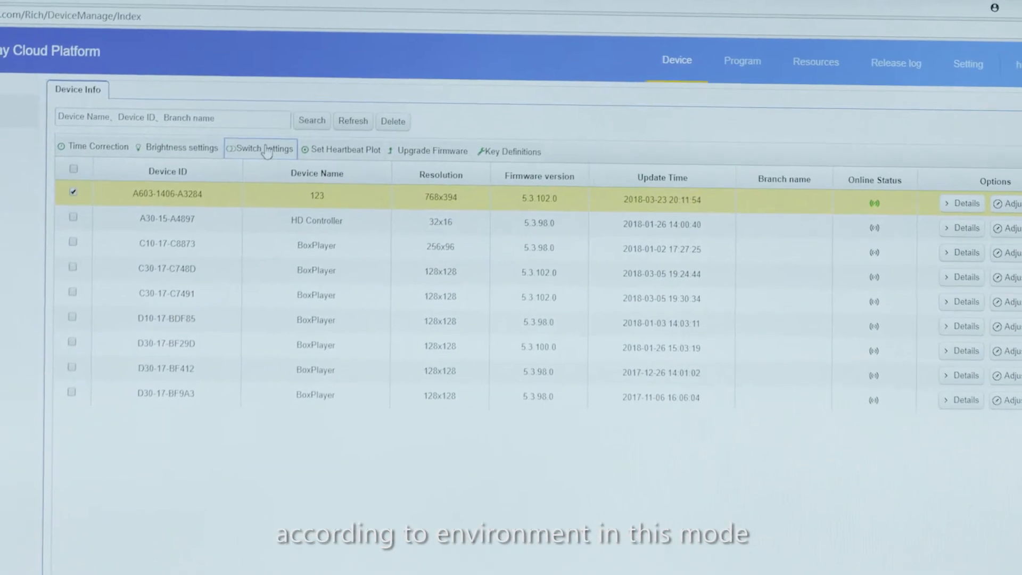
Submit 'Cancel the switch machine Settings' to clear controller 123's power schedule
left_click(260, 149)
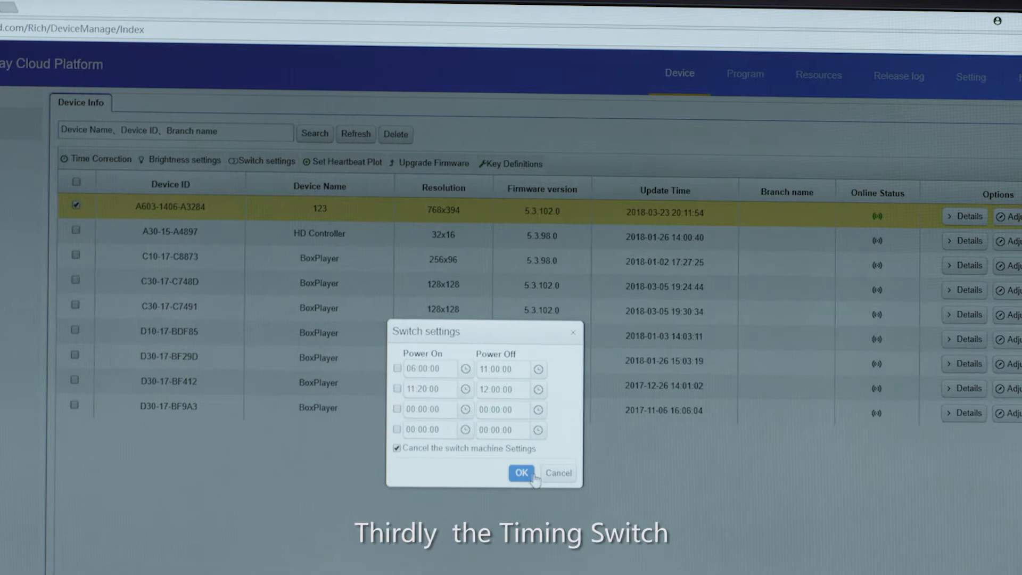
left_click(520, 473)
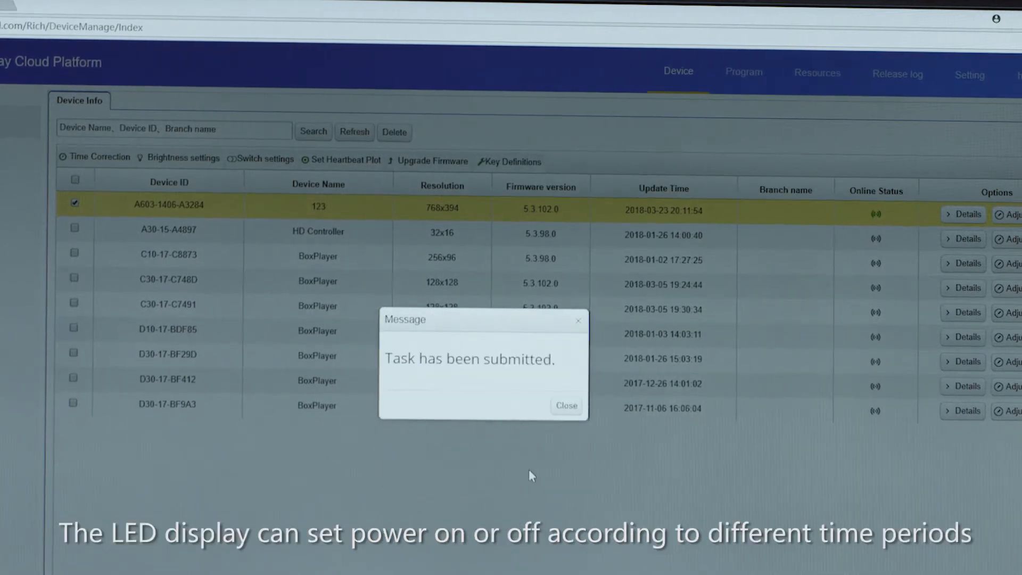
left_click(565, 404)
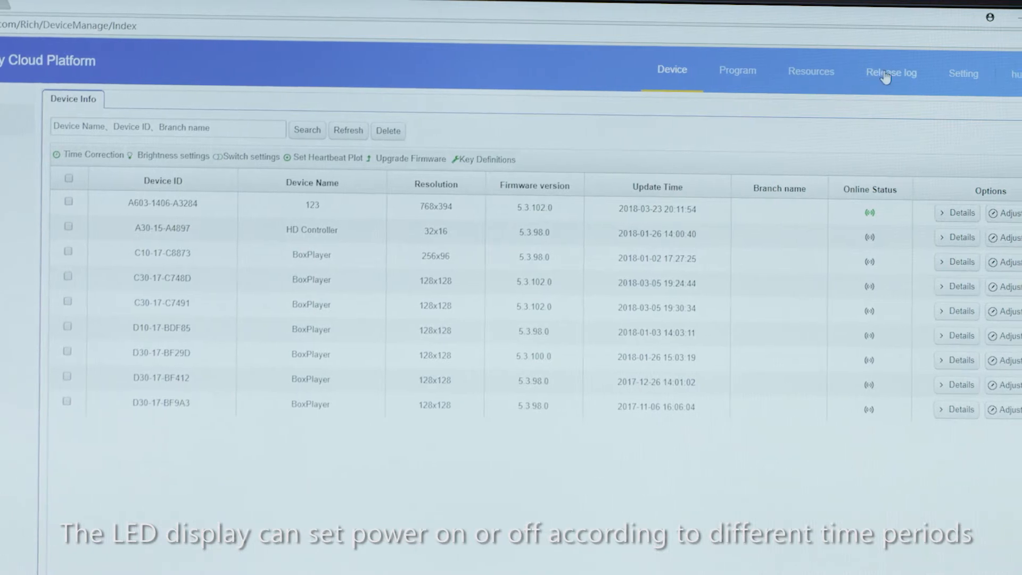
Review the release log details of time-setting task 13789, confirming successful synchronization, then close them
left_click(890, 71)
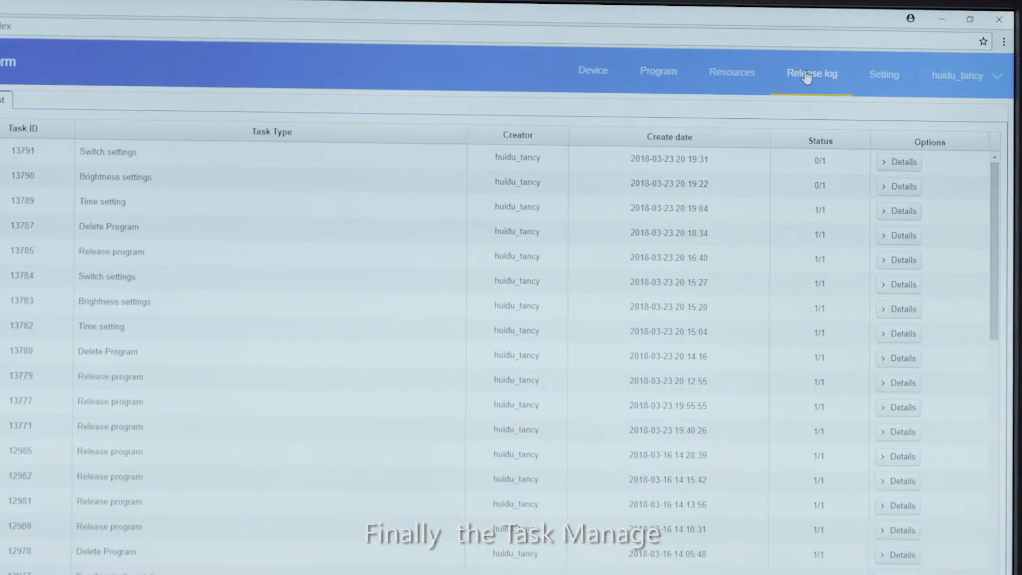
left_click(898, 211)
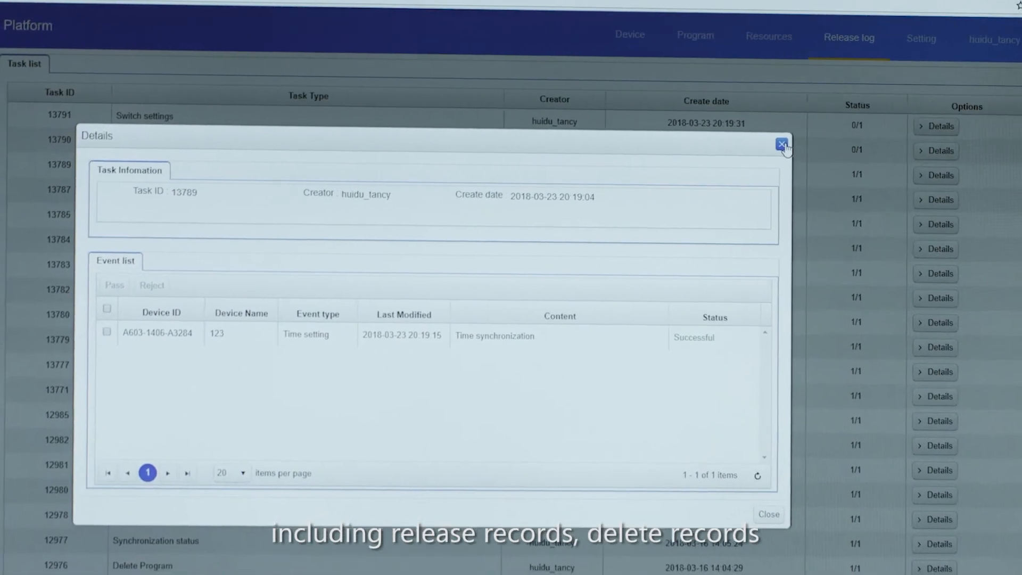
left_click(781, 144)
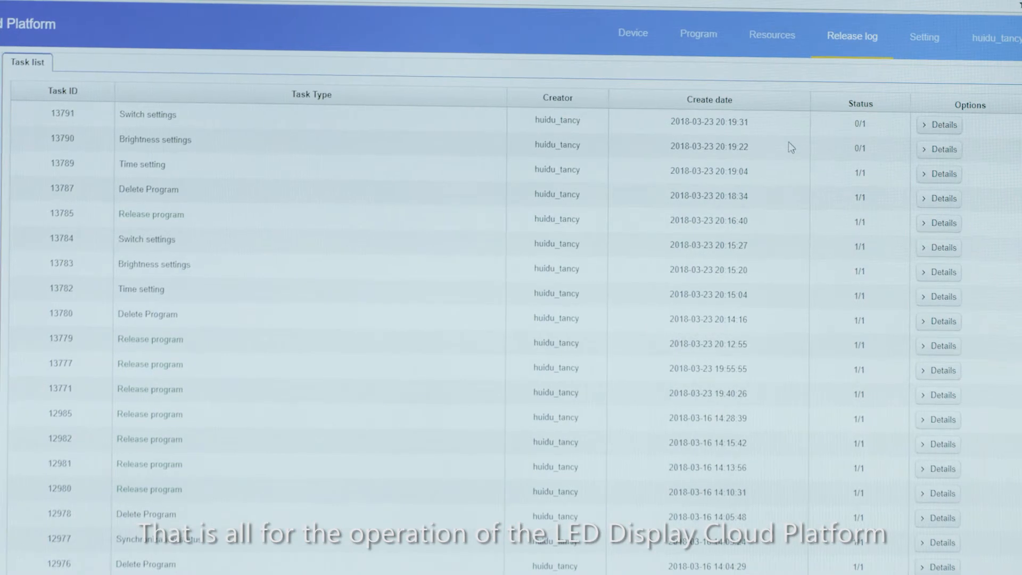